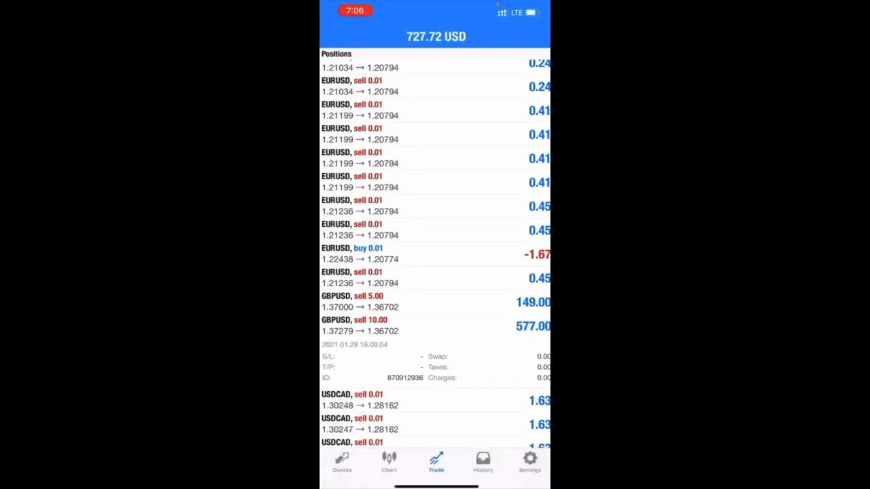
- Switch from the open positions list to the real account's Settings overview
left_click(530, 465)
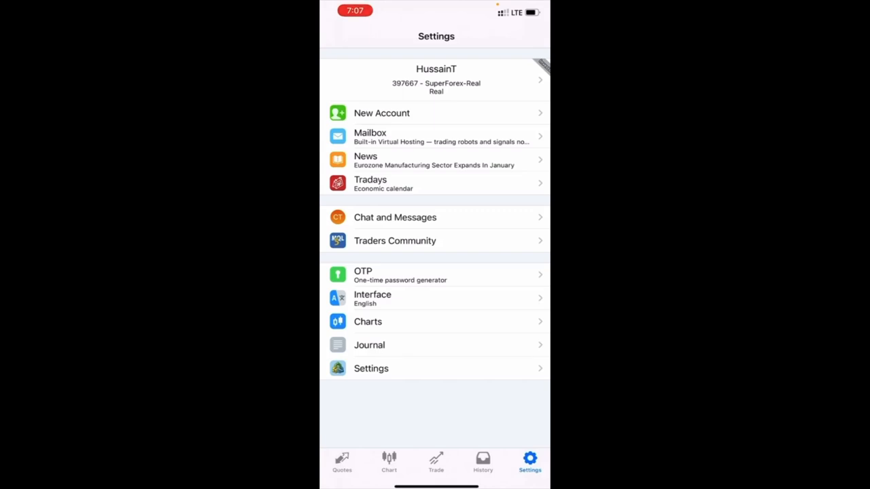
- Return to the Trade list of open EURUSD, GBPUSD and USDCAD sell positions with floating profit
left_click(435, 464)
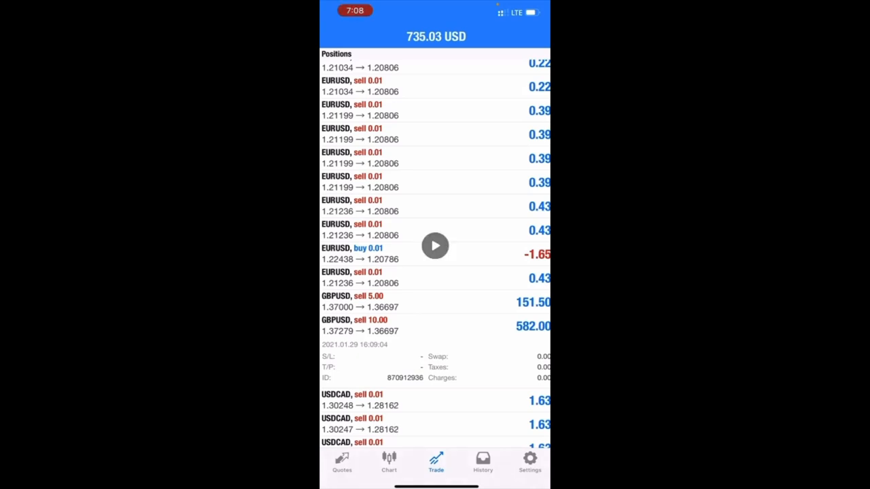
left_click(435, 246)
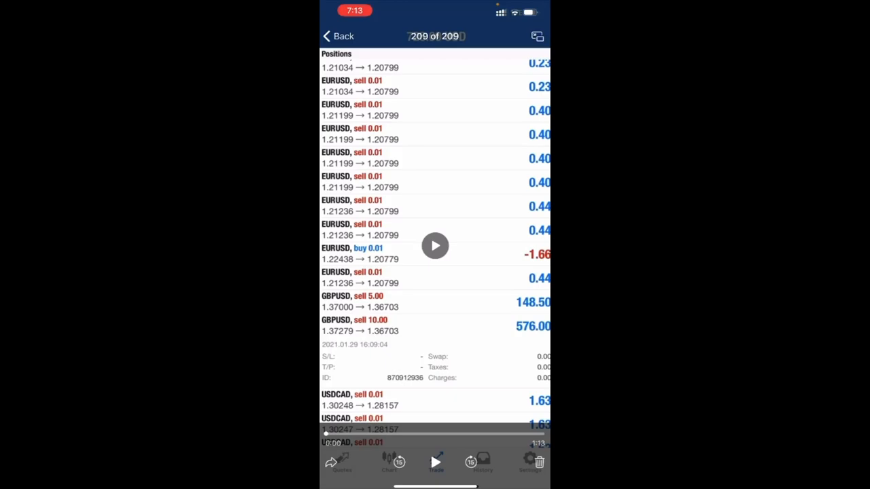